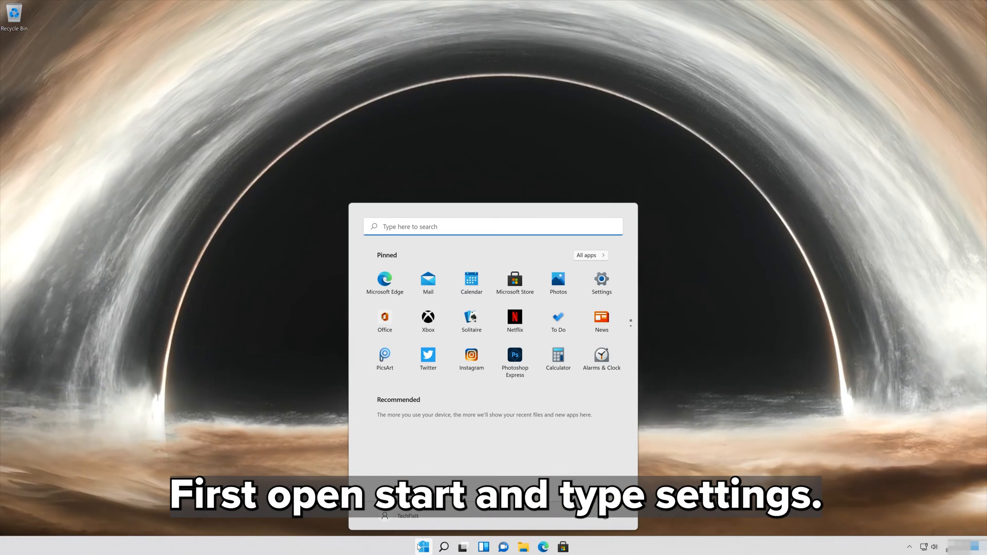
Search Start for 'settings' and launch the Settings app
text(settings)
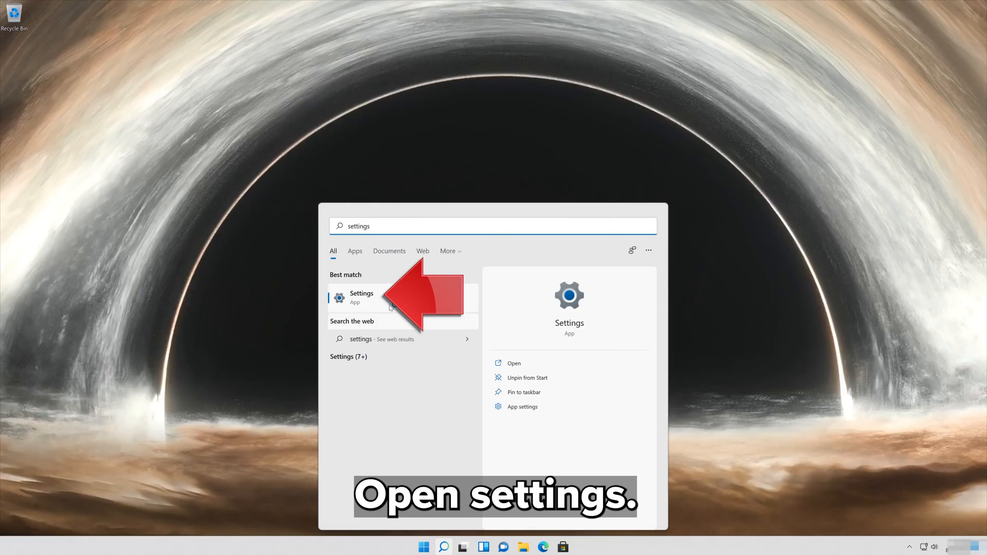
click(362, 299)
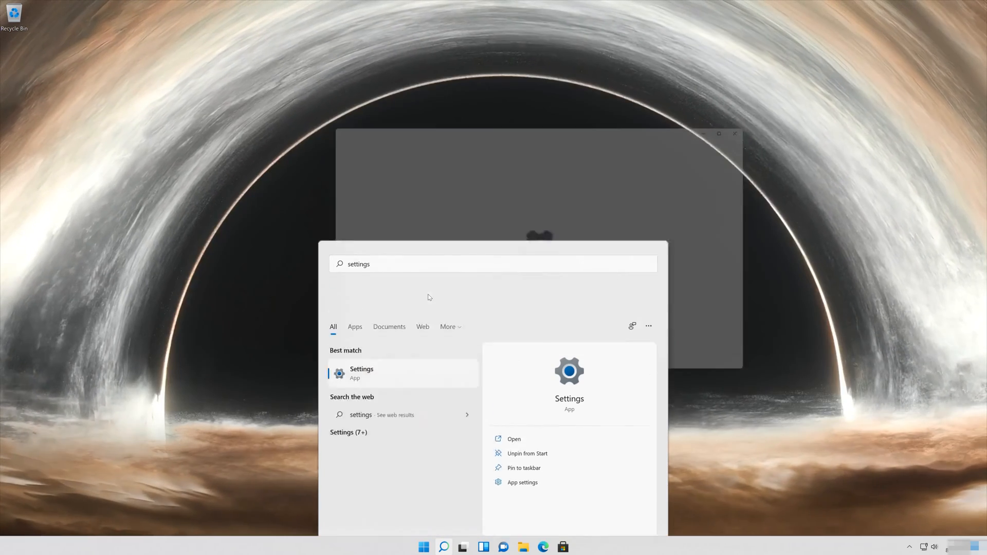
Go to the System page and scroll down to the Troubleshoot entry
click(362, 373)
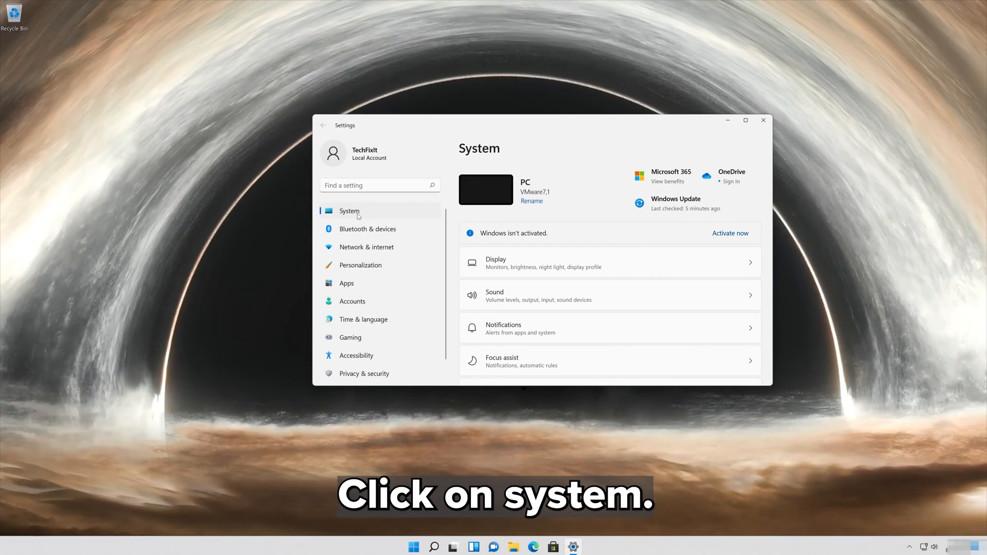
scroll(down, 3)
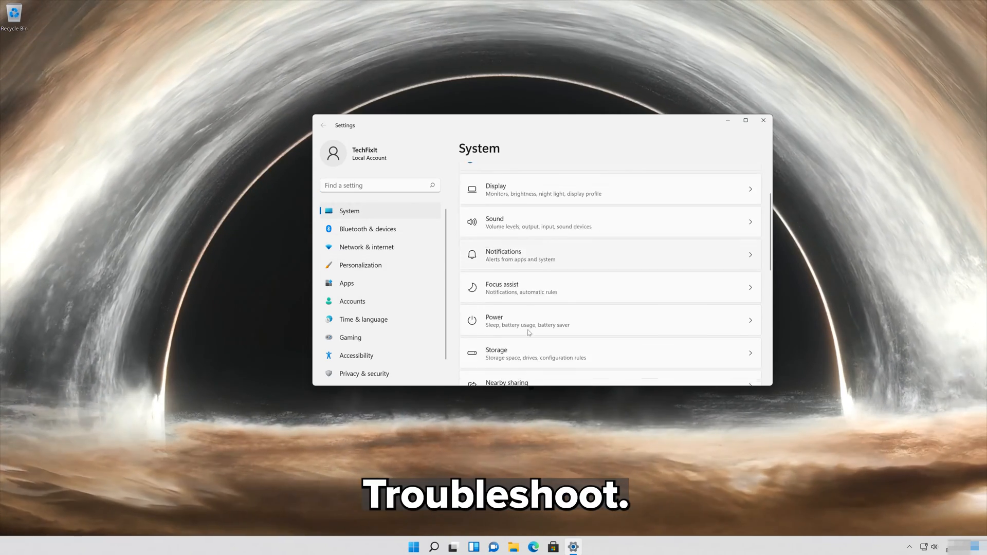
scroll(down, 3)
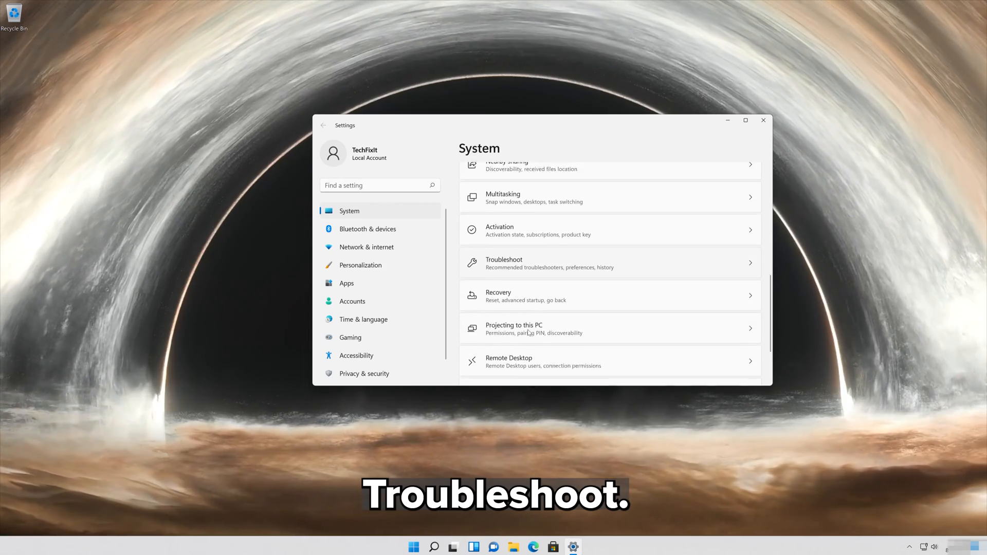
scroll(down, 3)
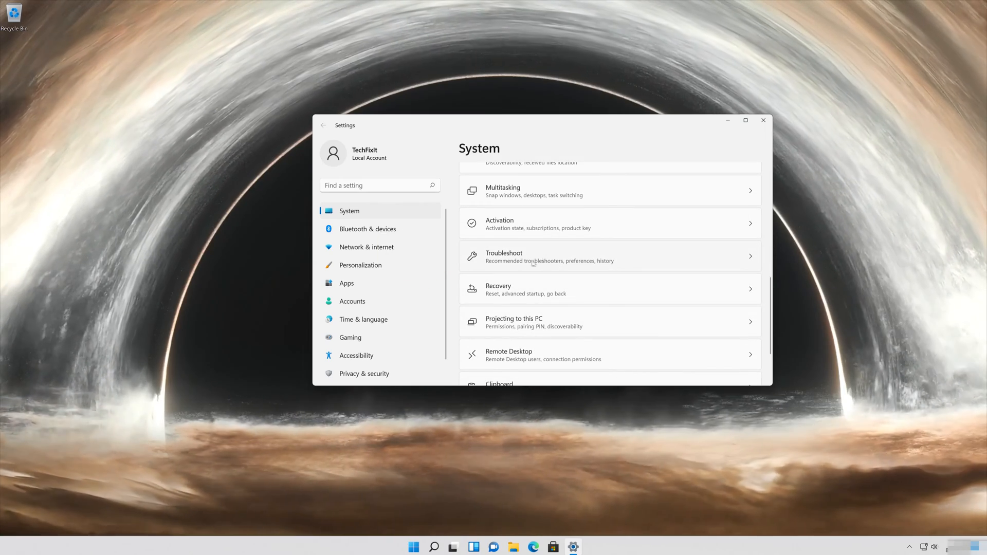
Go to Troubleshoot, Other troubleshooters, and run the Camera troubleshooter
click(532, 257)
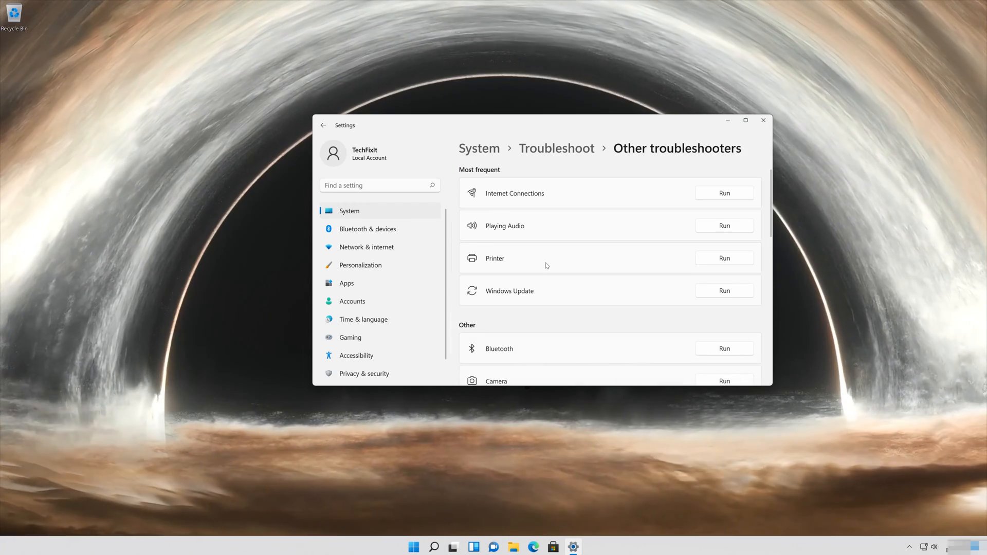
scroll(down, 3)
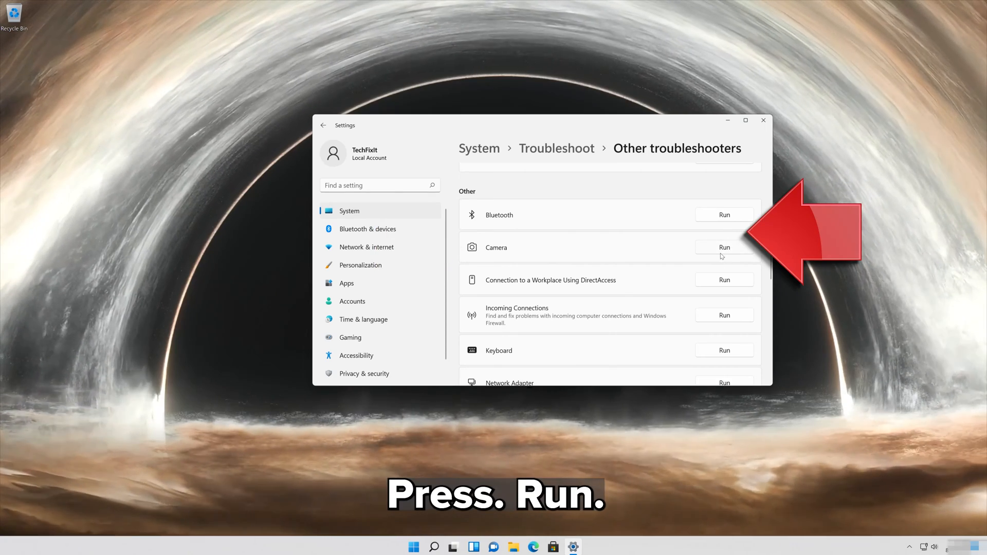
click(724, 247)
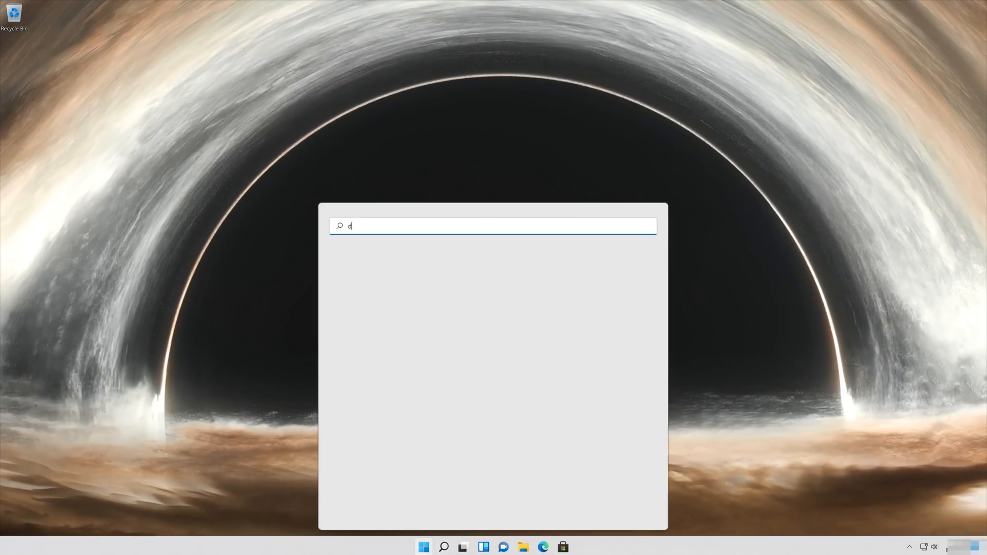
Search Start for 'device manager' and launch Device Manager
text(evice manager)
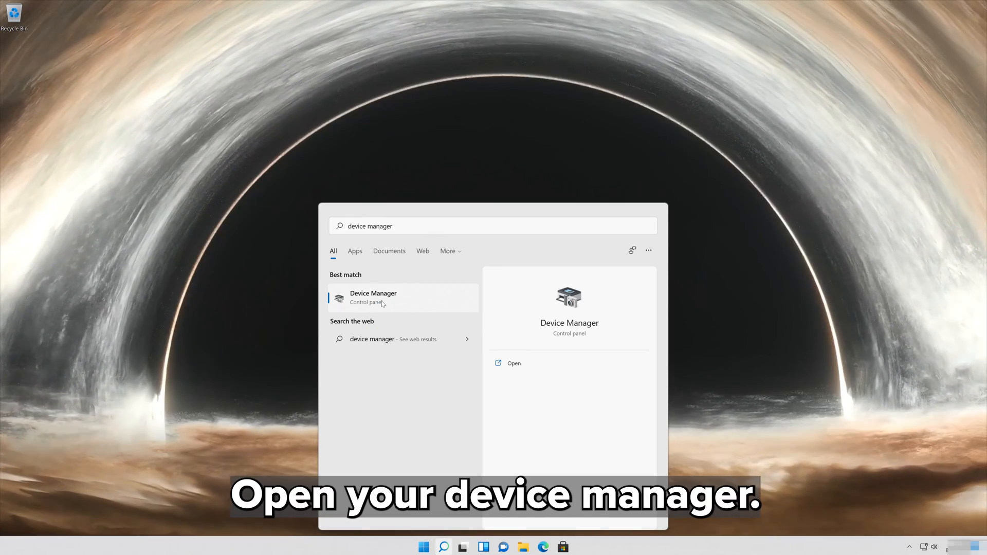
click(380, 298)
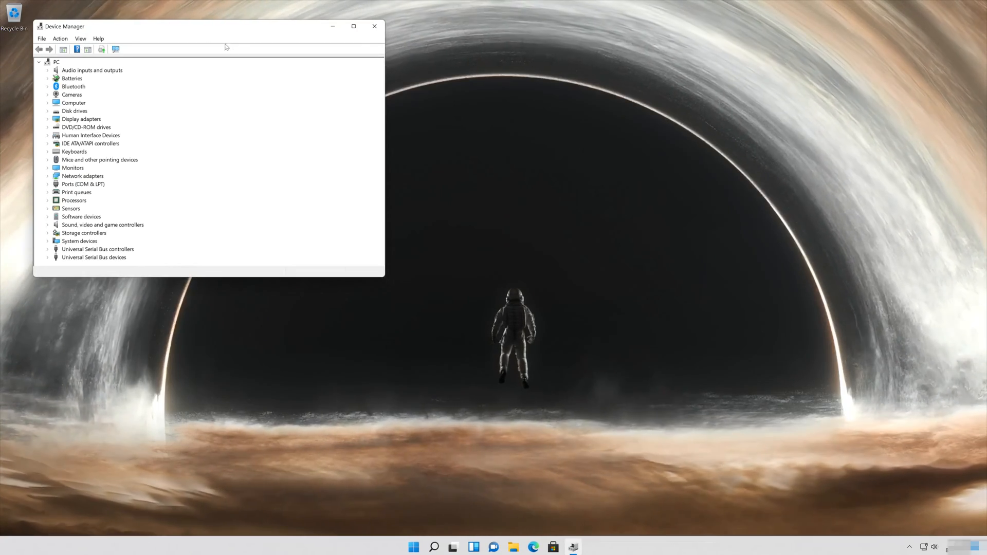
Centre the window, expand Cameras and show the Integrated Webcam's properties
drag(189, 26, 531, 136)
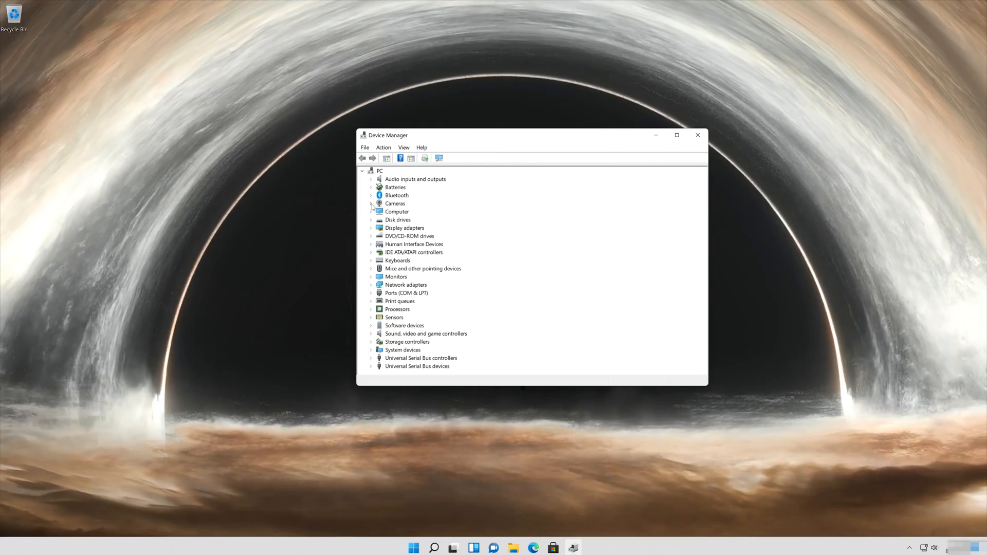
click(371, 202)
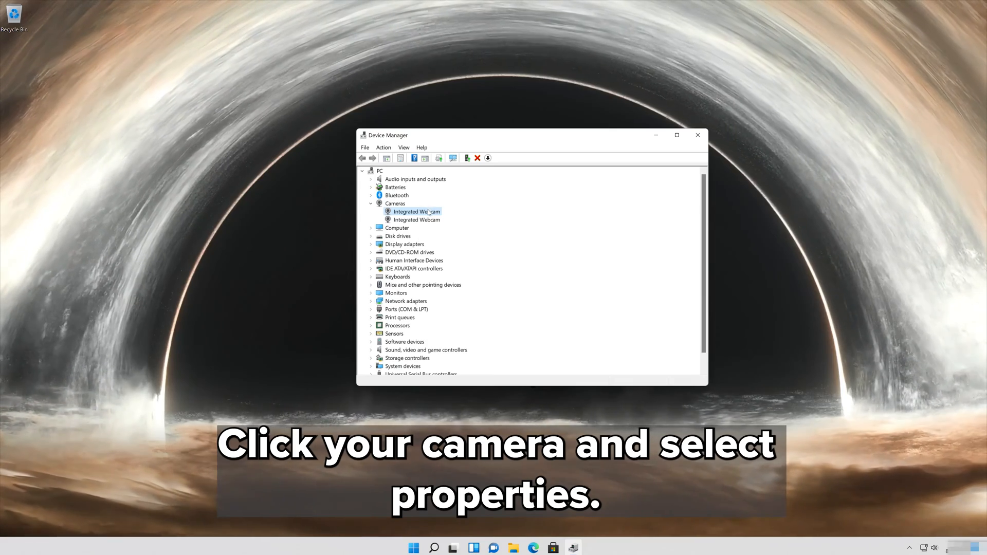
right_click(415, 212)
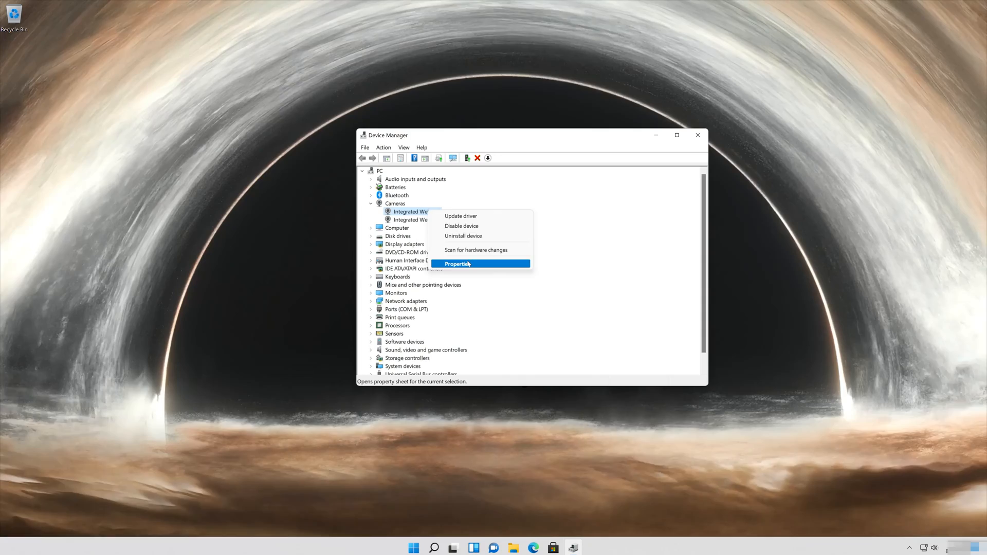
click(457, 263)
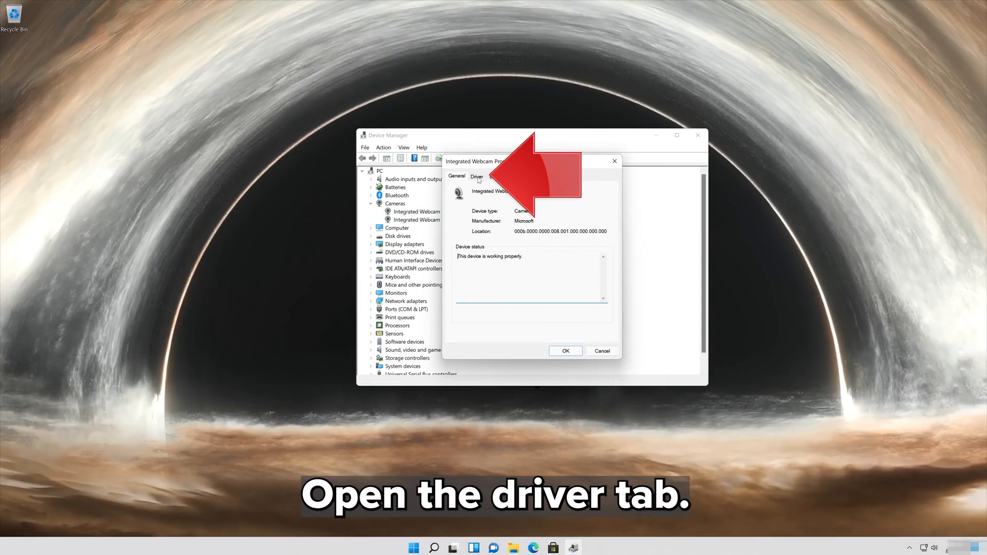
From the webcam's Driver details, start the Update Drivers wizard
click(477, 176)
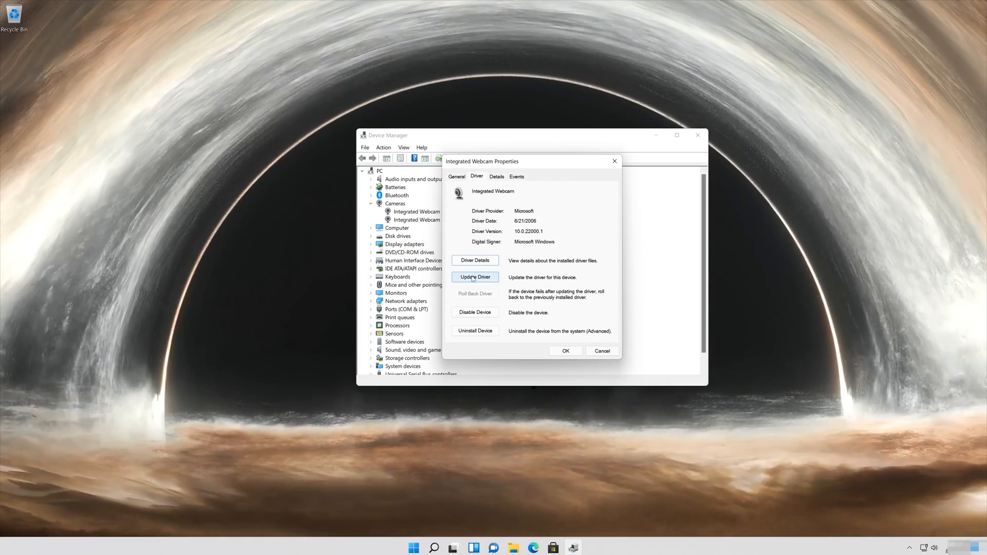
click(475, 278)
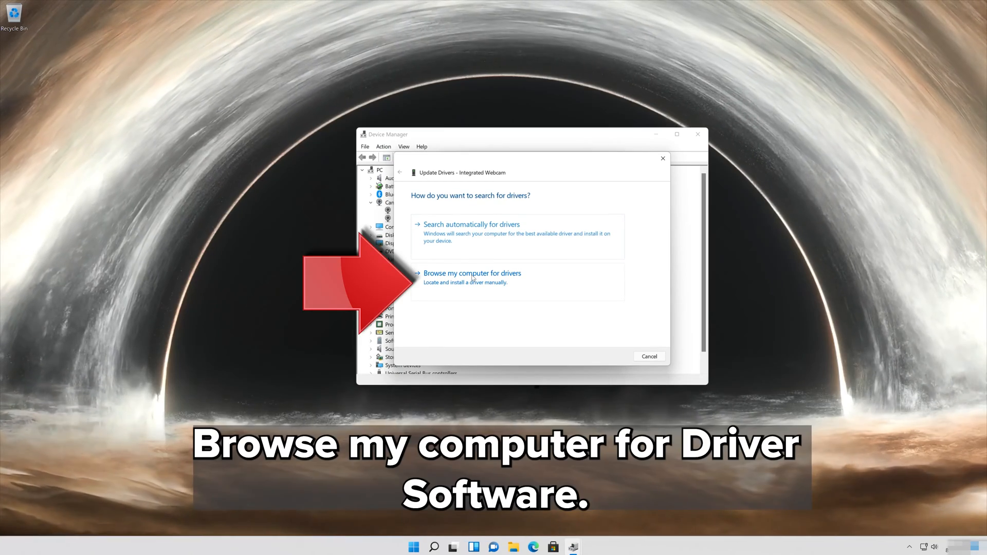
mouse_move(507, 284)
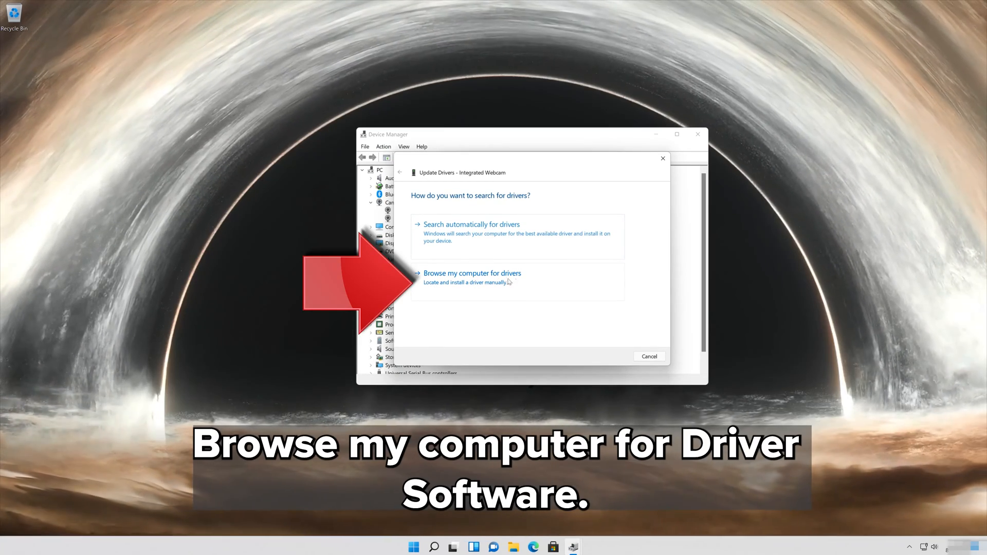
Browse this computer, pick USB Video Device from the list and install it as the webcam driver
click(471, 274)
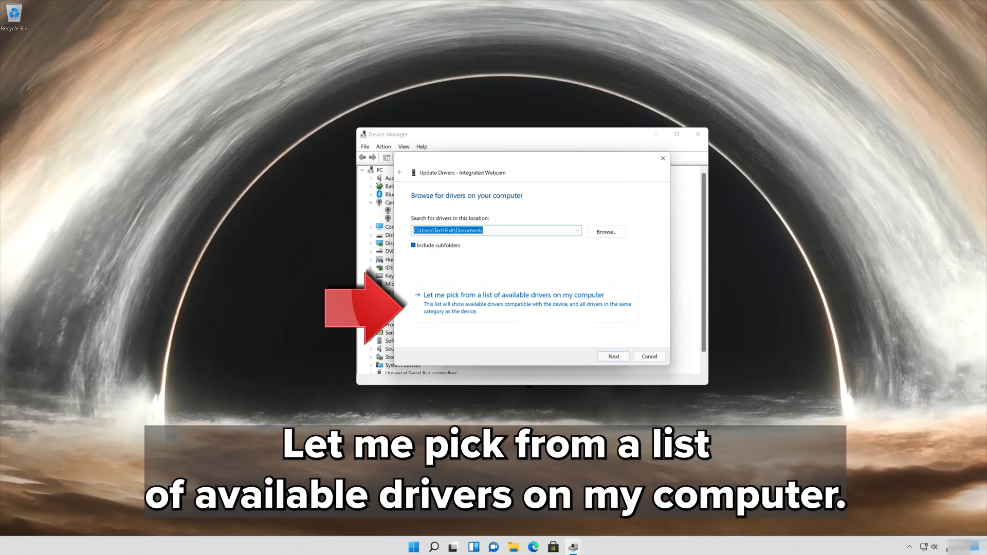
mouse_move(602, 292)
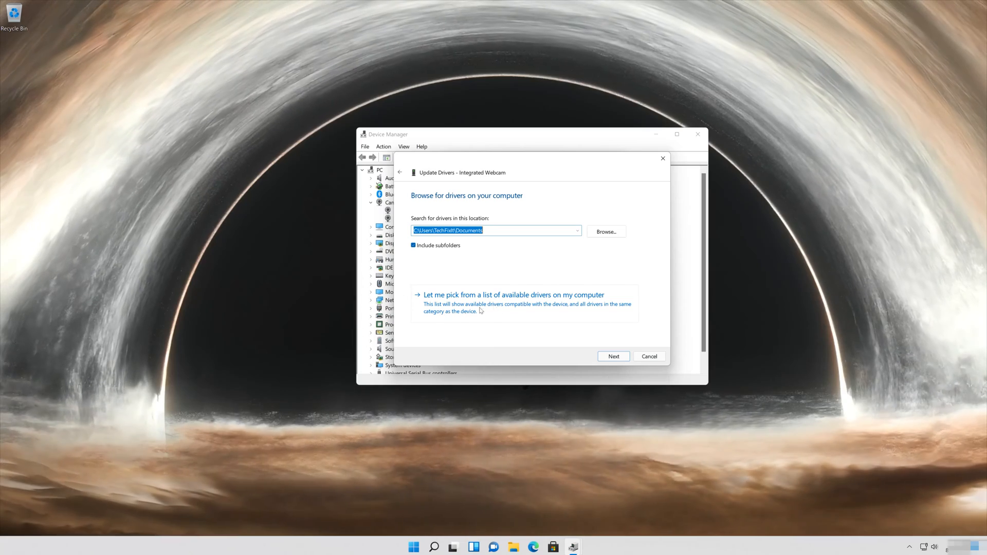
mouse_move(536, 306)
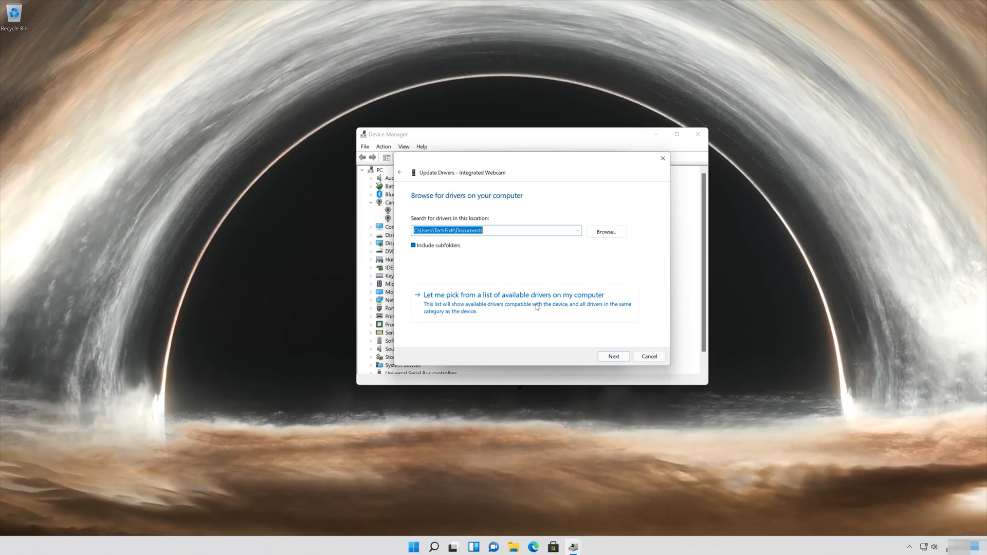
click(512, 295)
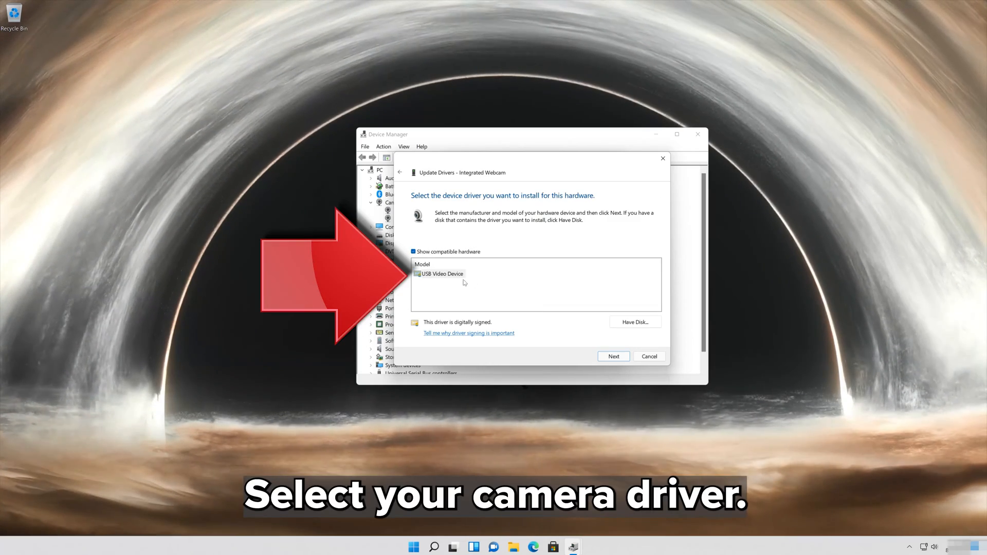
click(439, 274)
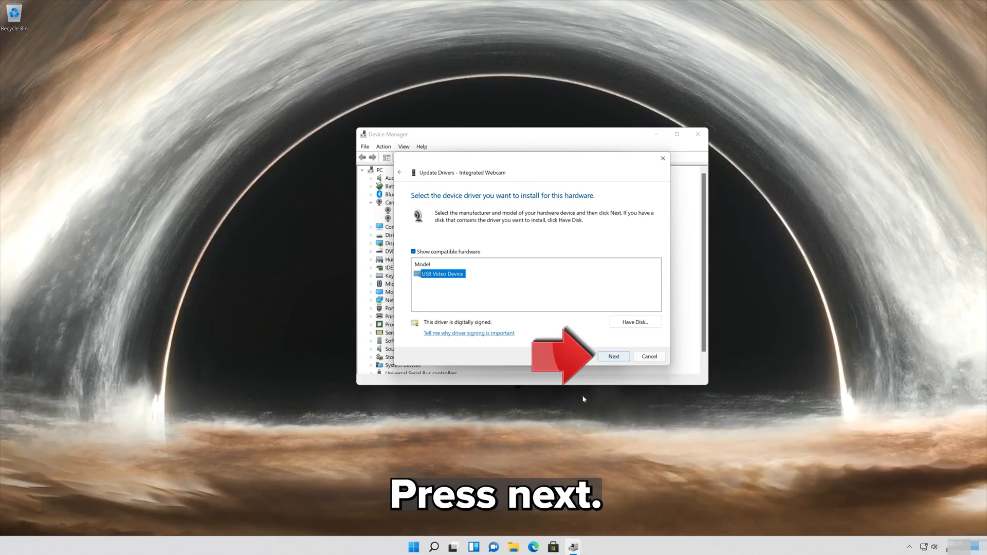
click(613, 356)
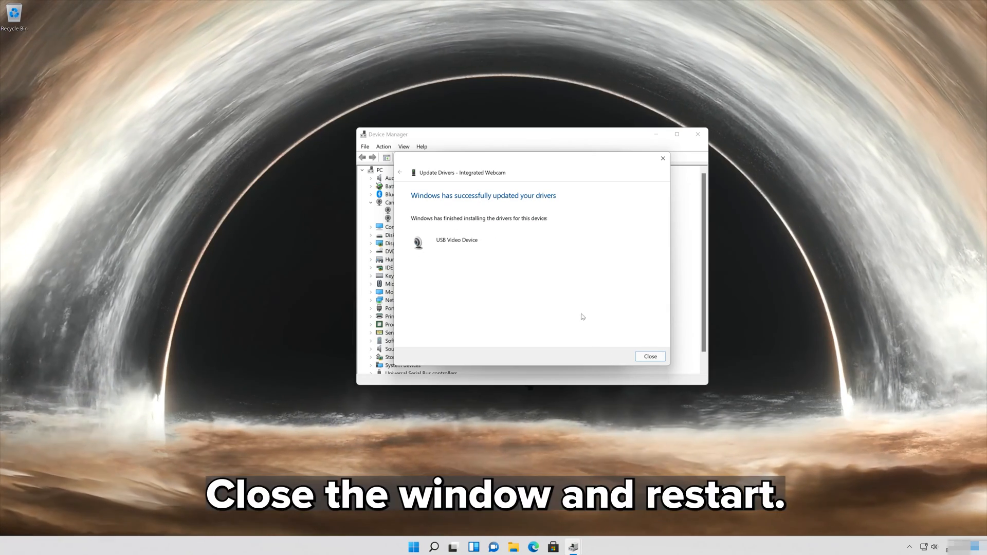
Close the finished wizard and webcam properties, then bring up the Start menu
click(650, 355)
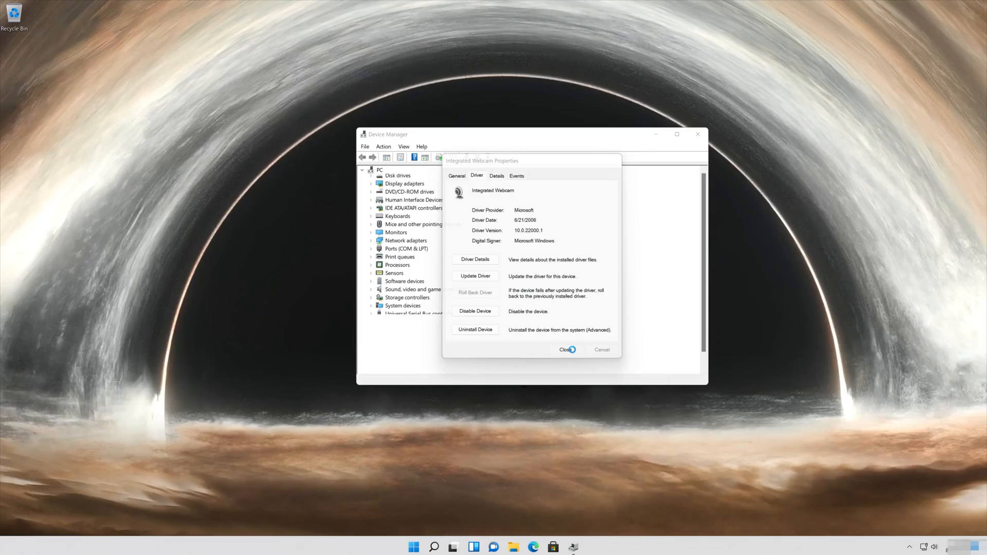
click(567, 350)
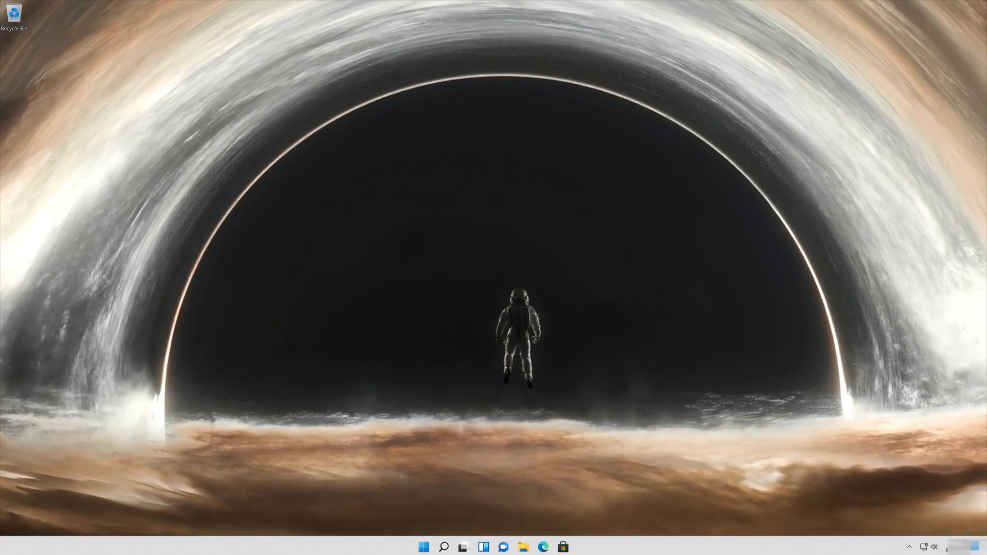
click(427, 547)
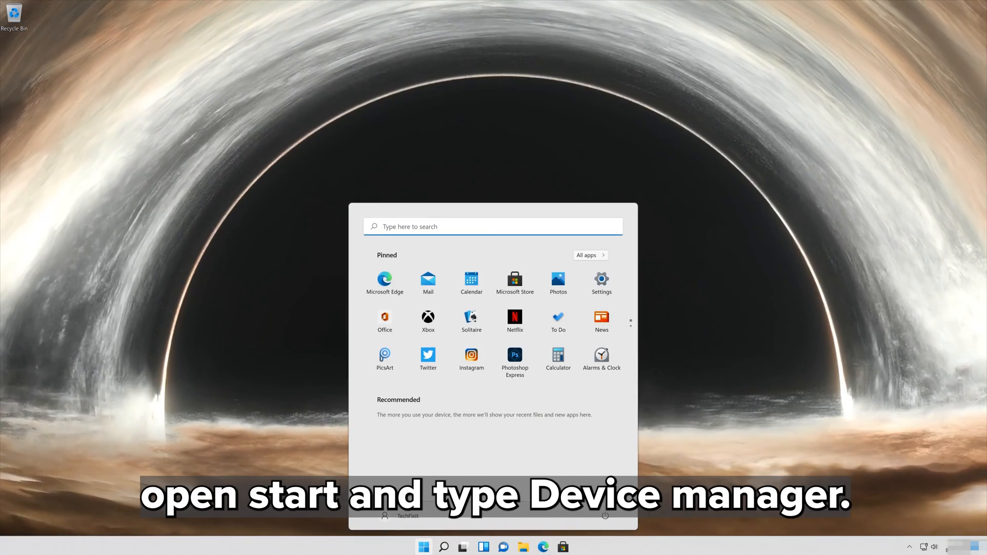
Search Start for 'device manager' and relaunch Device Manager
text(device man)
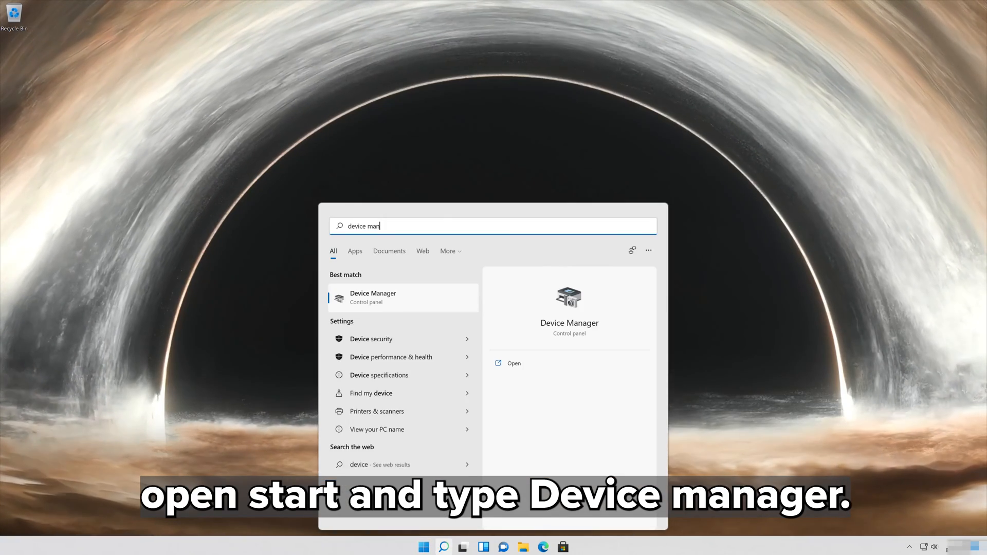
text(ager)
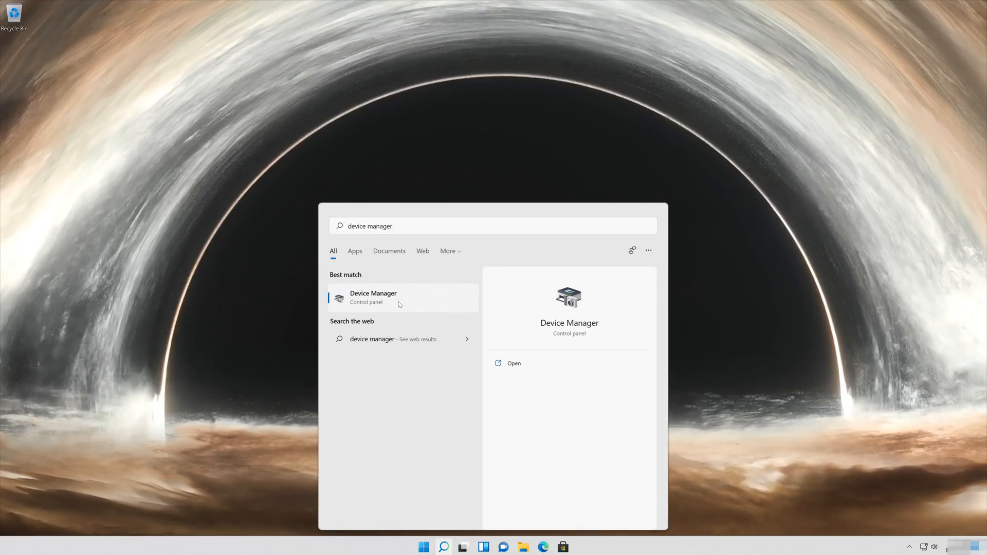
click(372, 298)
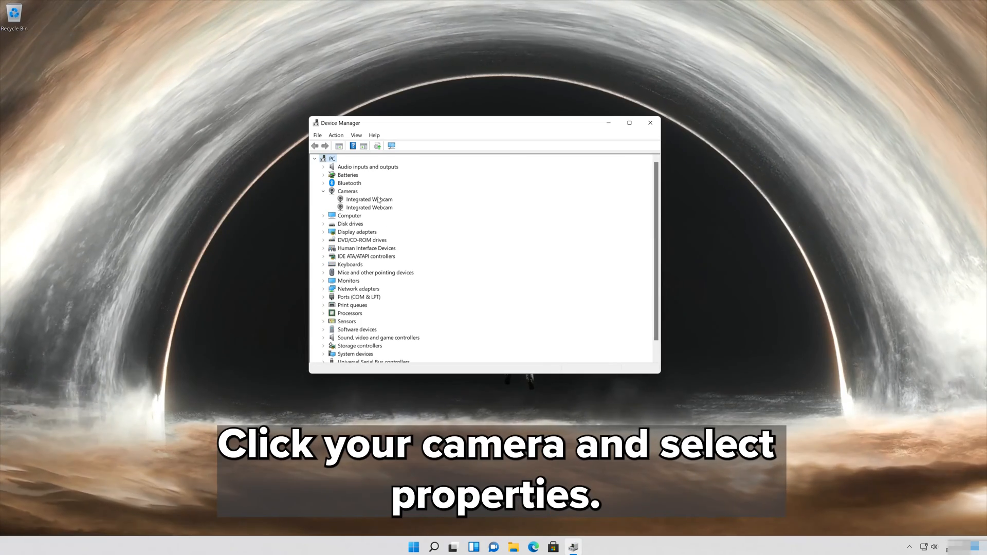
Show the Integrated Webcam's properties on the Driver details with the uninstall option
right_click(368, 199)
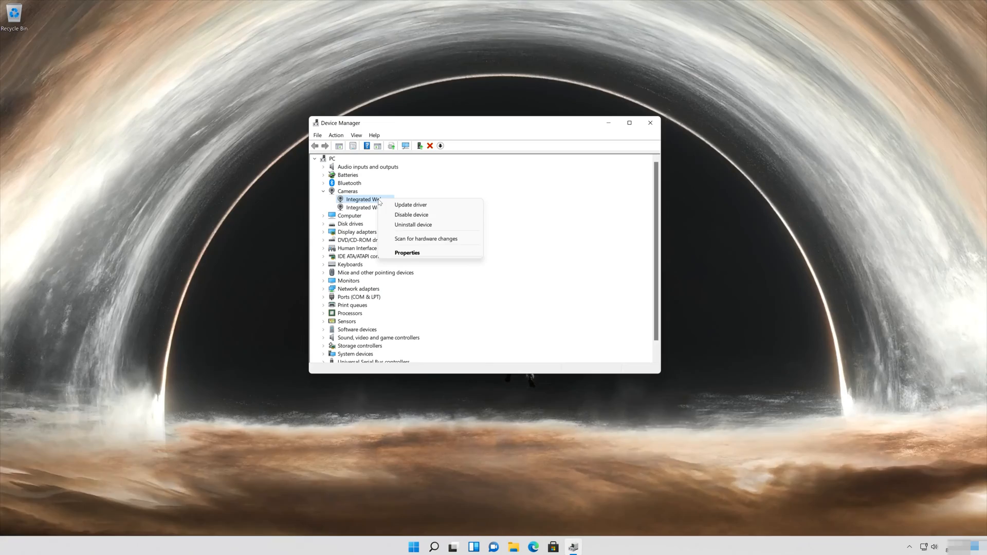
mouse_move(422, 253)
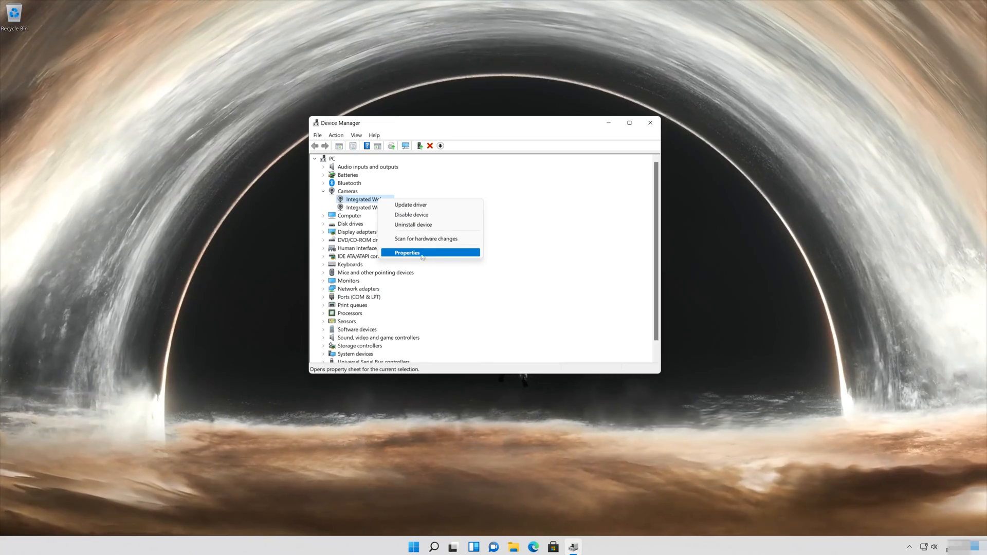
click(407, 253)
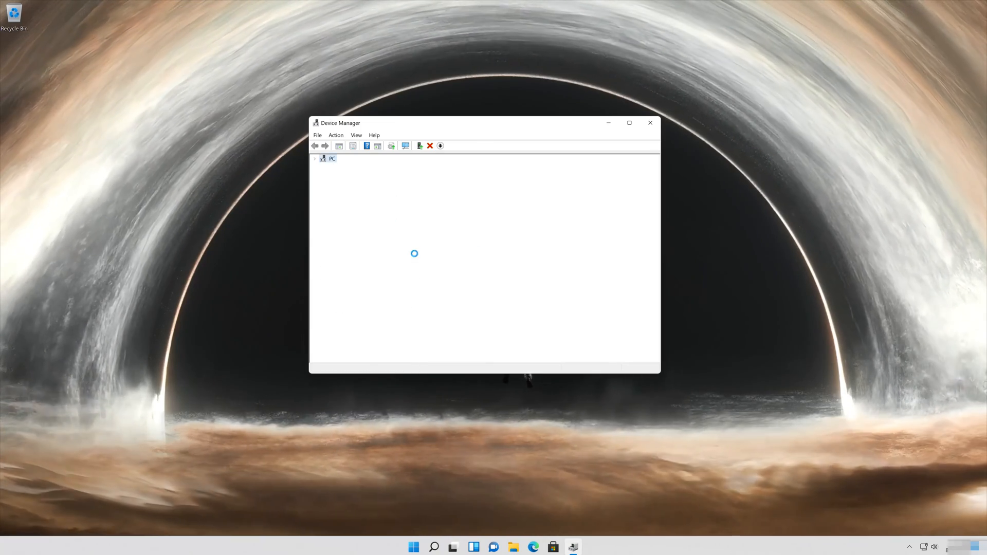
double_click(368, 200)
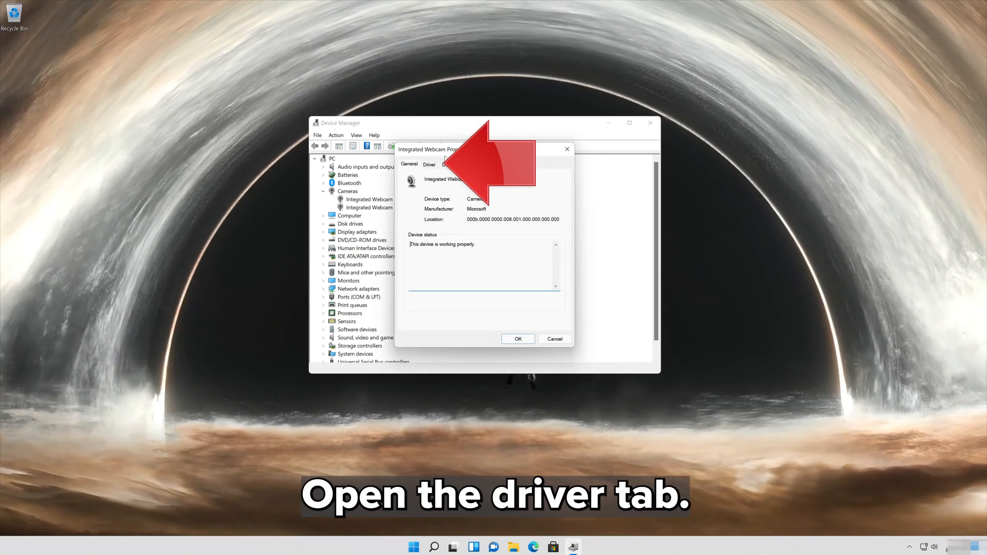
click(430, 163)
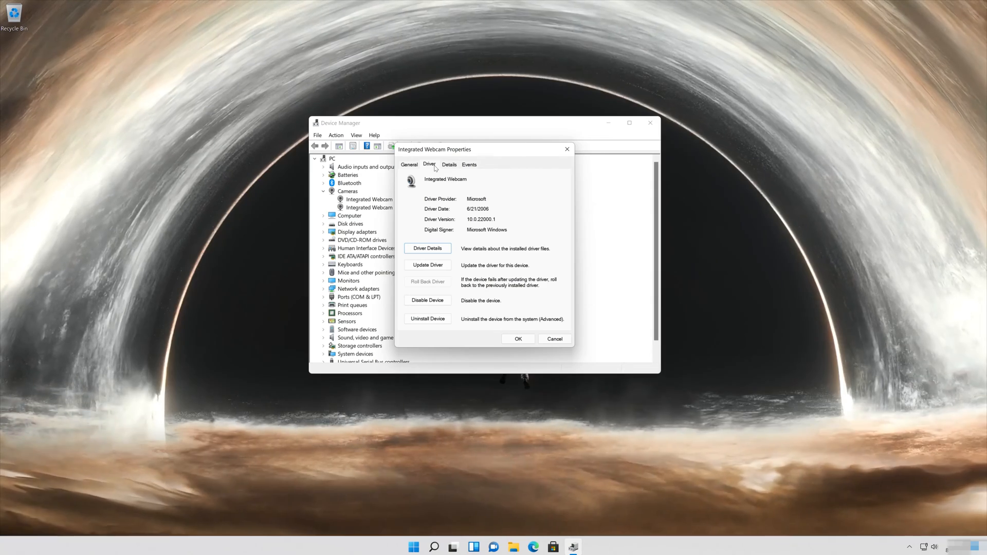